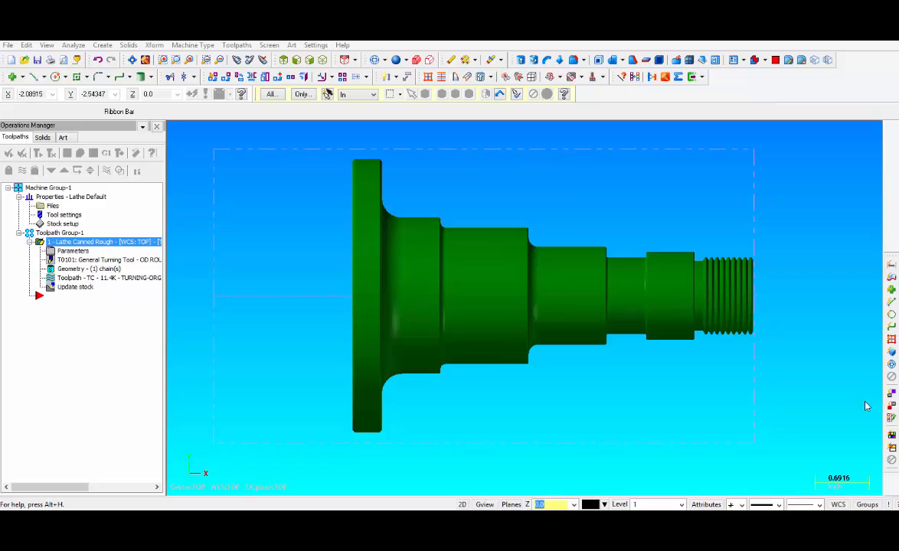
mouse_move(639, 505)
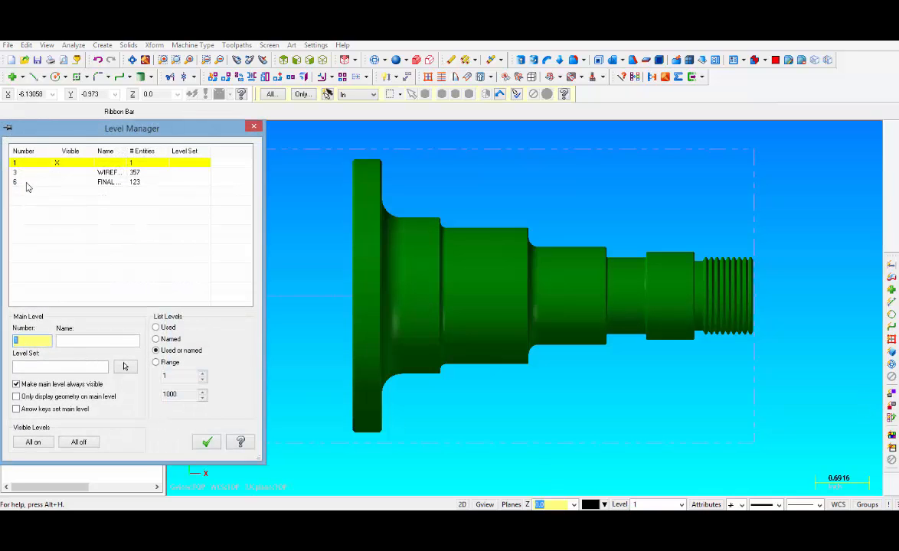
Step: Review the dimensioned print drawing, then hide it again via the level list
click(119, 182)
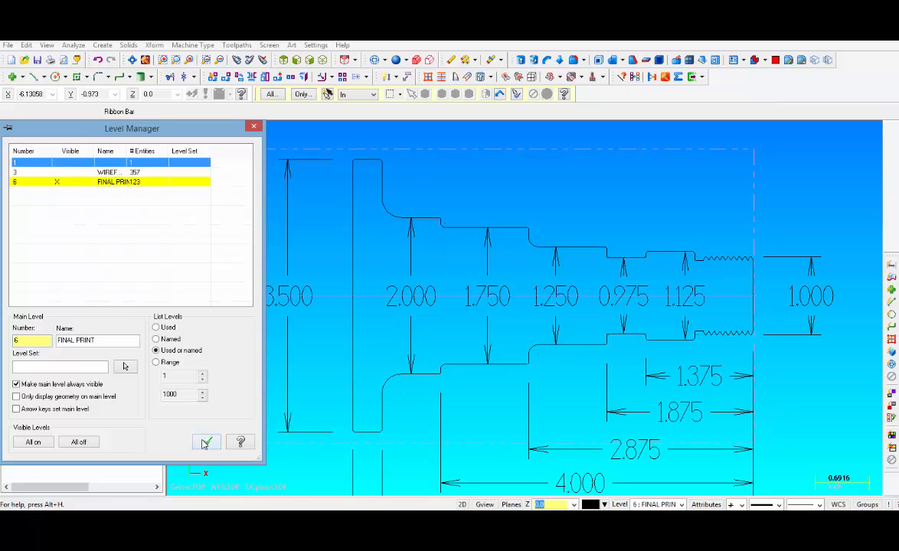
click(205, 443)
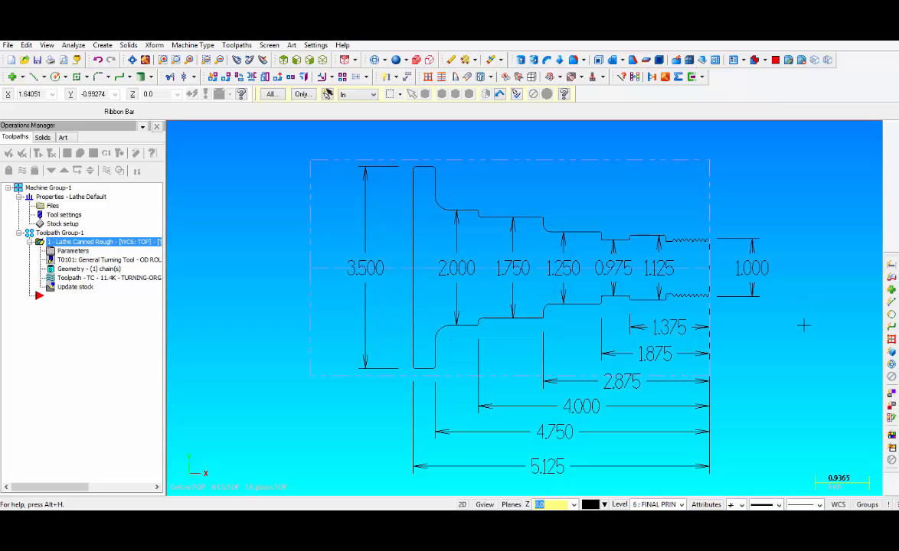
mouse_move(803, 325)
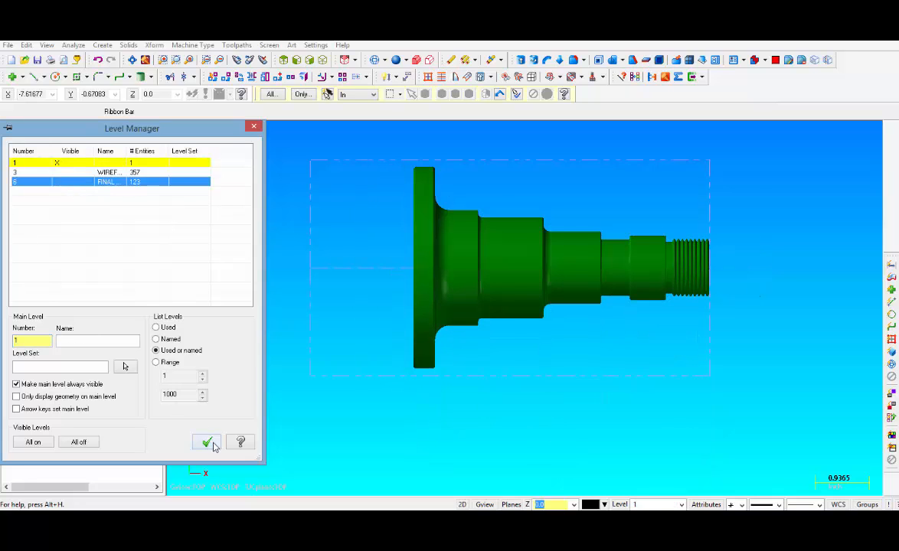
click(206, 442)
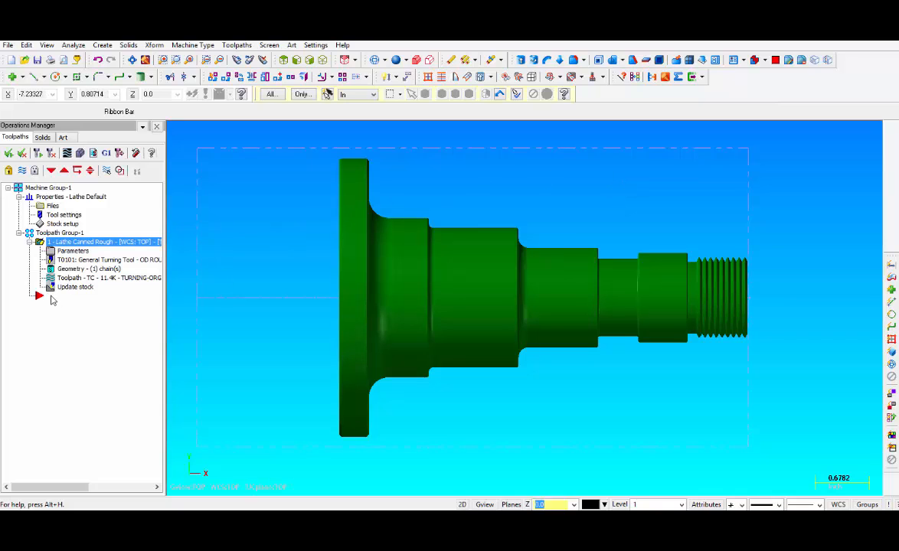
Step: Bring up the lathe toolpath choices after the existing operations in the Operations Manager
click(75, 291)
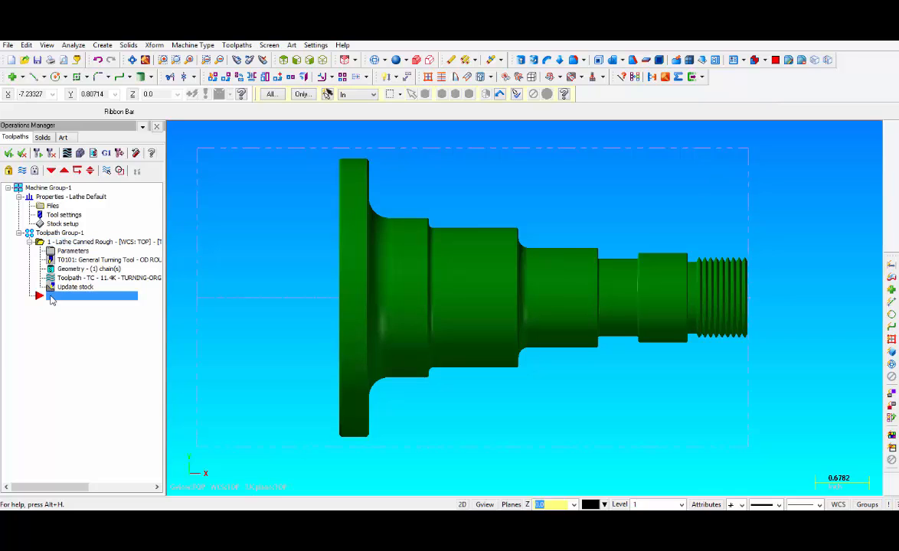
right_click(92, 297)
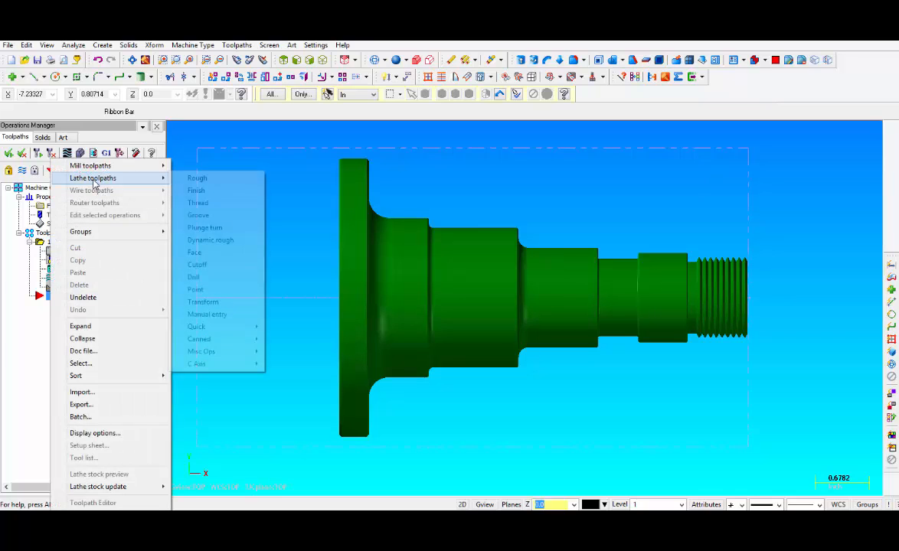
mouse_move(207, 315)
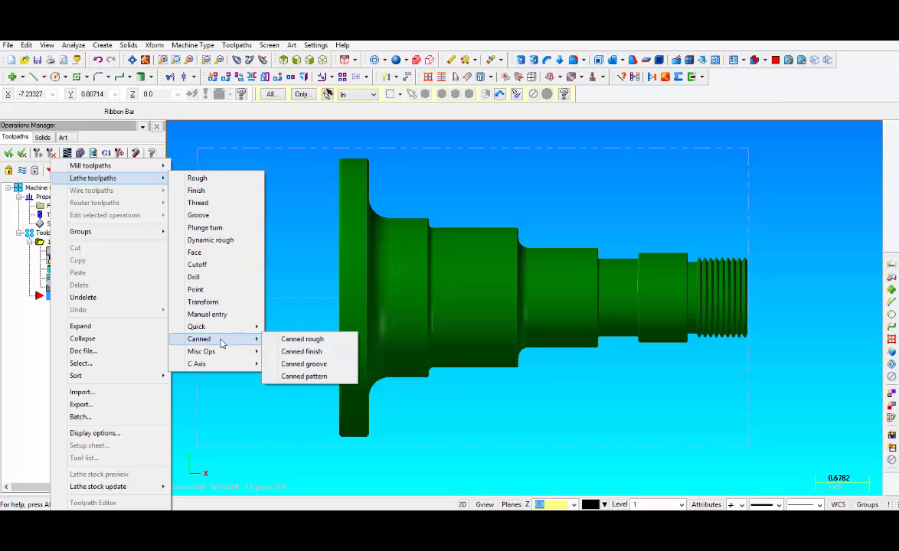
Step: Start a canned rough and chain the outer profile from the thread end to the flange top corner
click(302, 338)
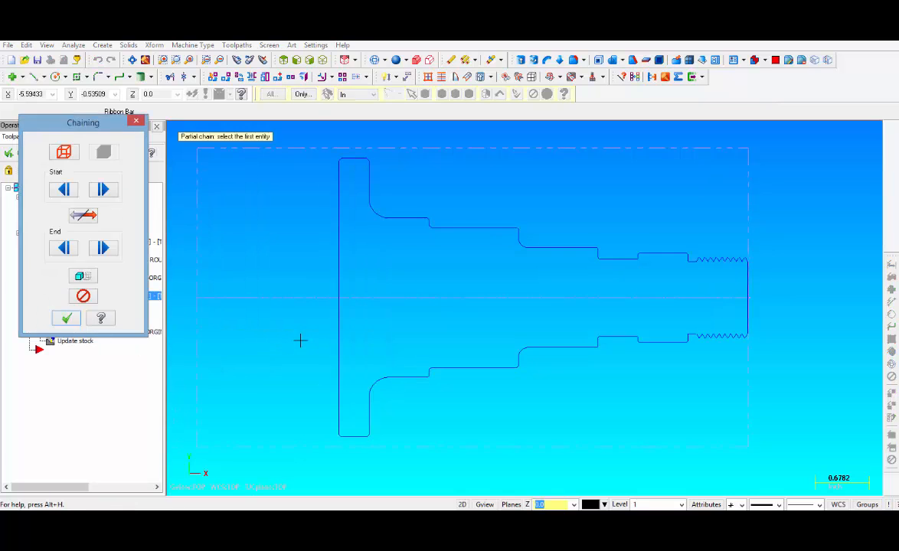
mouse_move(776, 264)
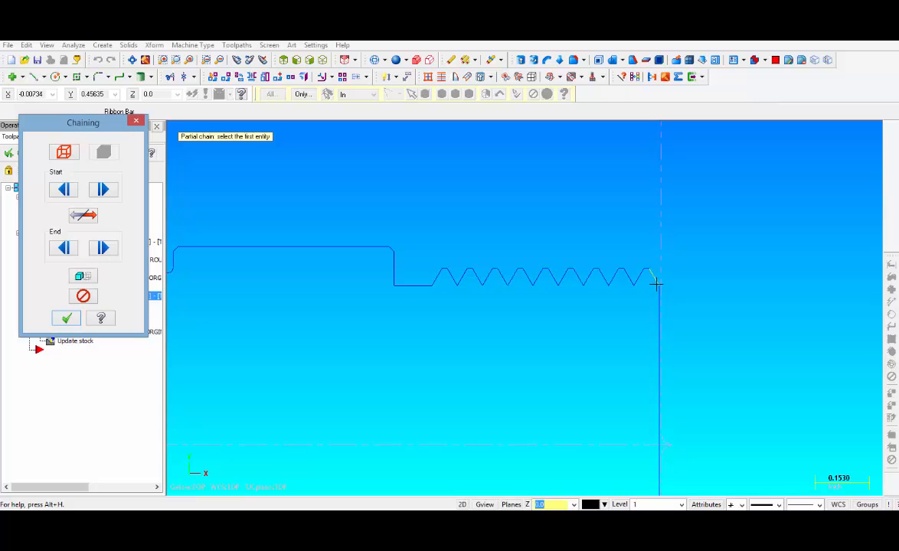
click(655, 285)
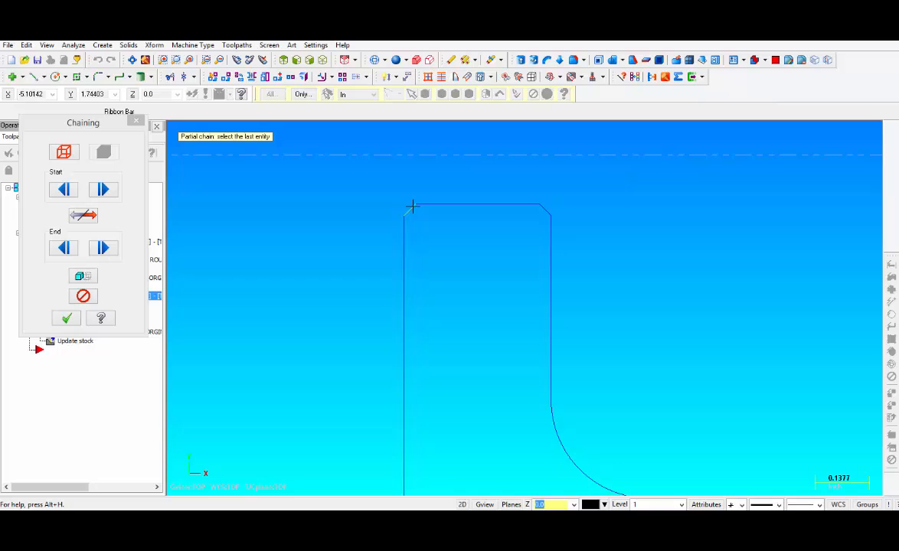
click(413, 206)
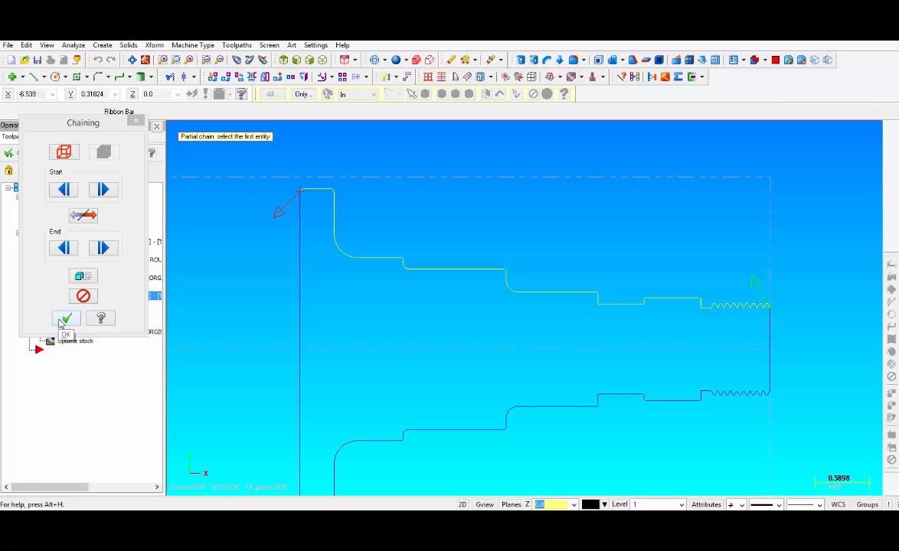
click(65, 317)
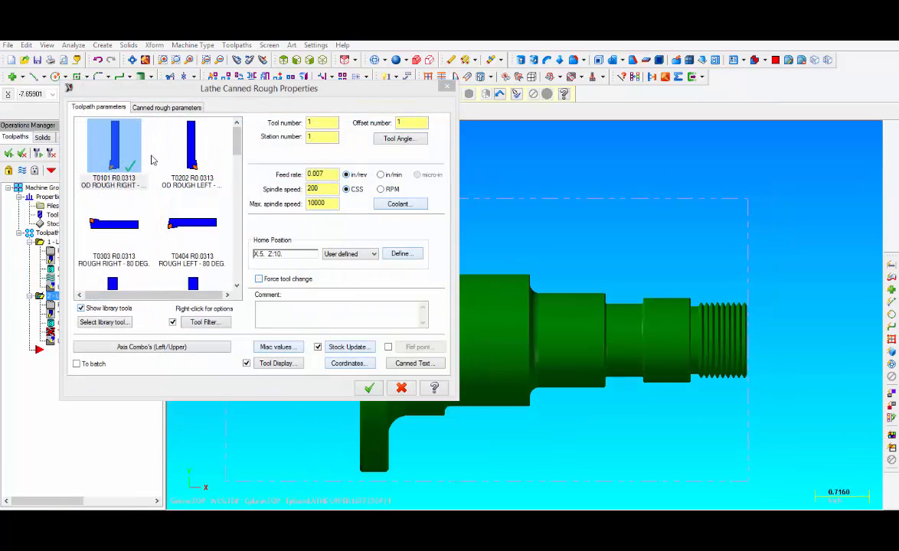
mouse_move(119, 150)
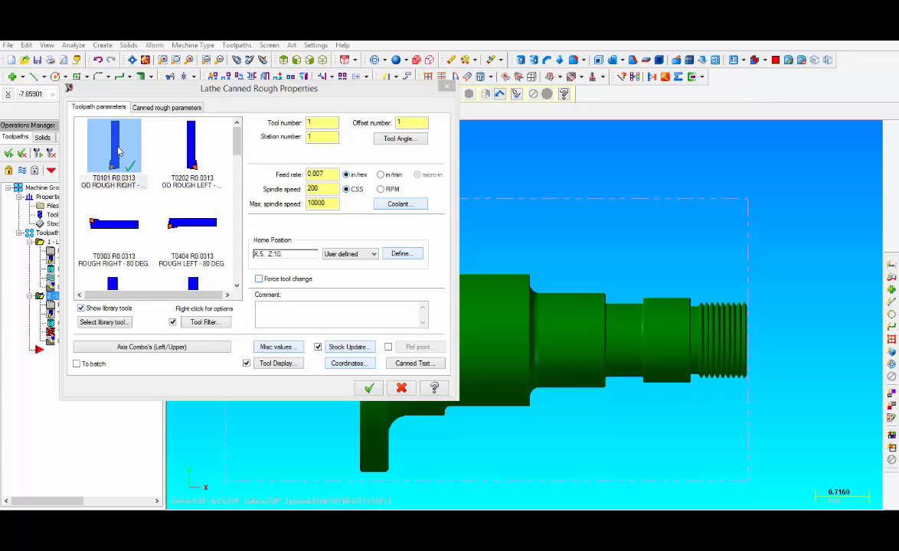
Step: Select tool T0101 OD ROUGH RIGHT with feed 0.012, spindle speed 600 and max spindle speed 300
click(113, 150)
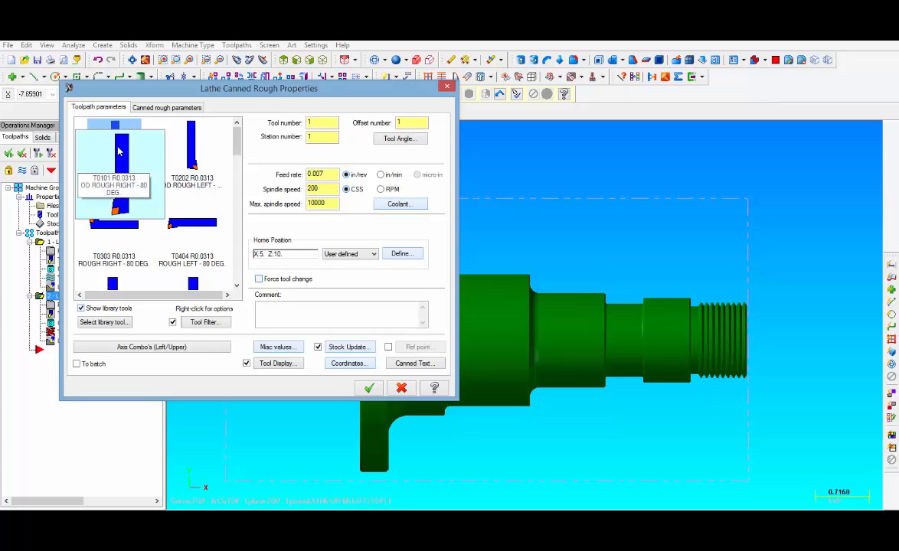
click(115, 150)
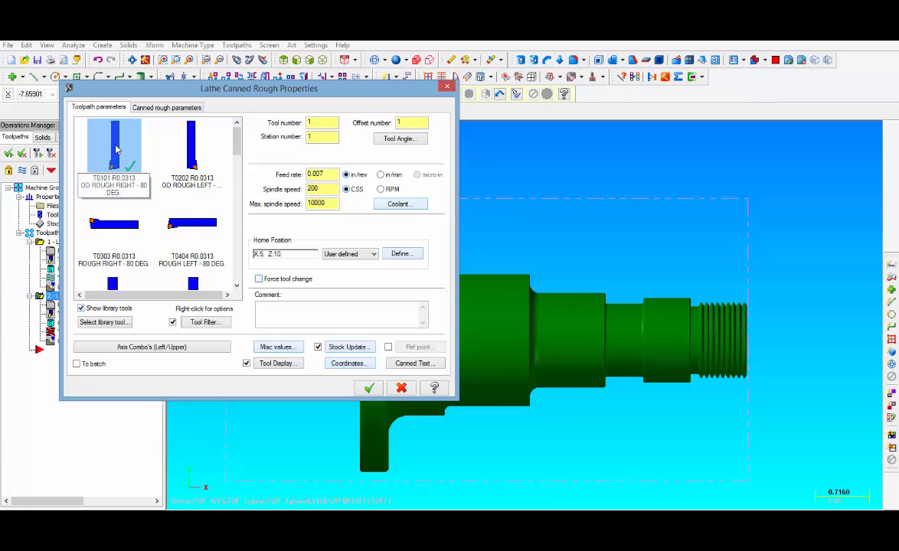
click(113, 146)
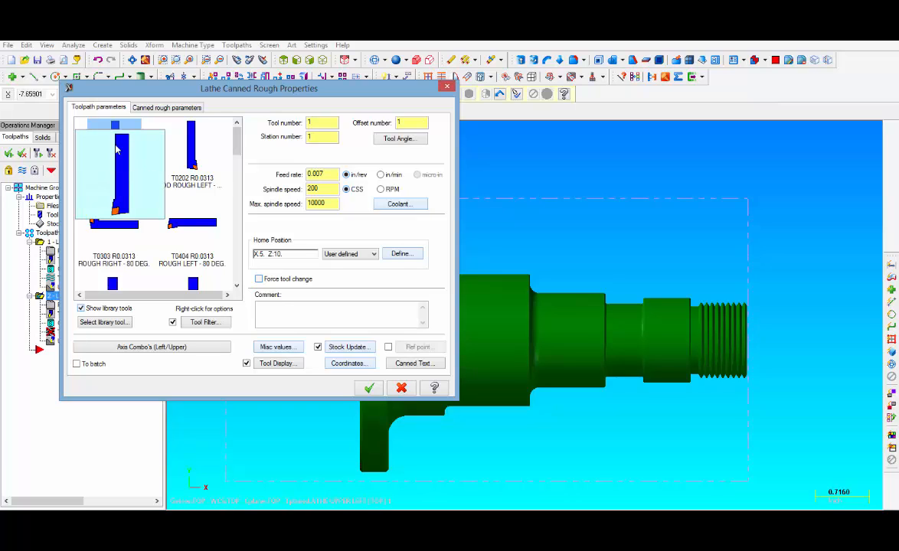
click(113, 154)
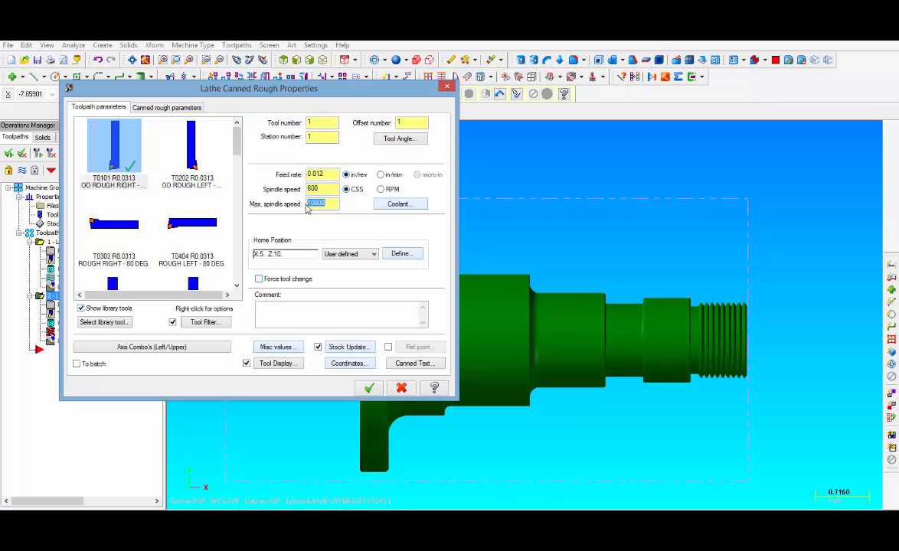
text(300)
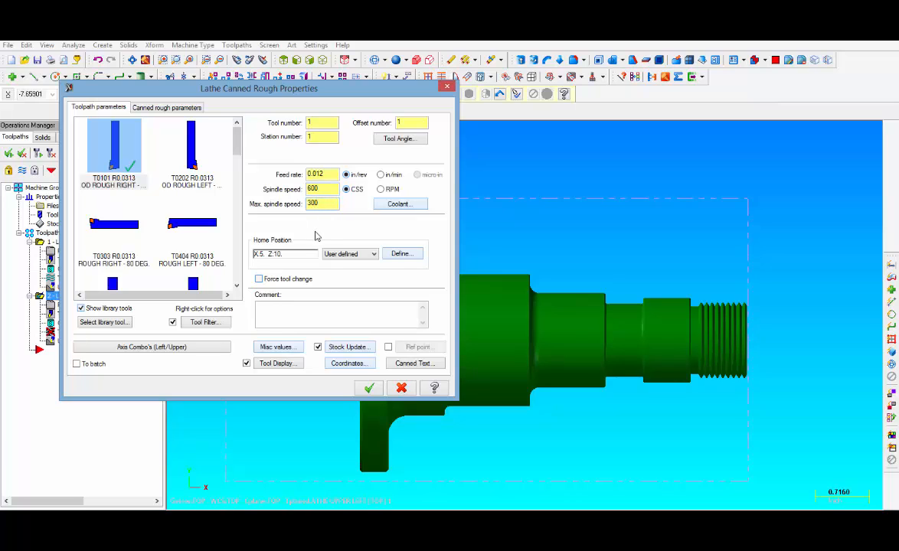
Step: Review the coolant settings and enter the comment RGH OD
click(398, 204)
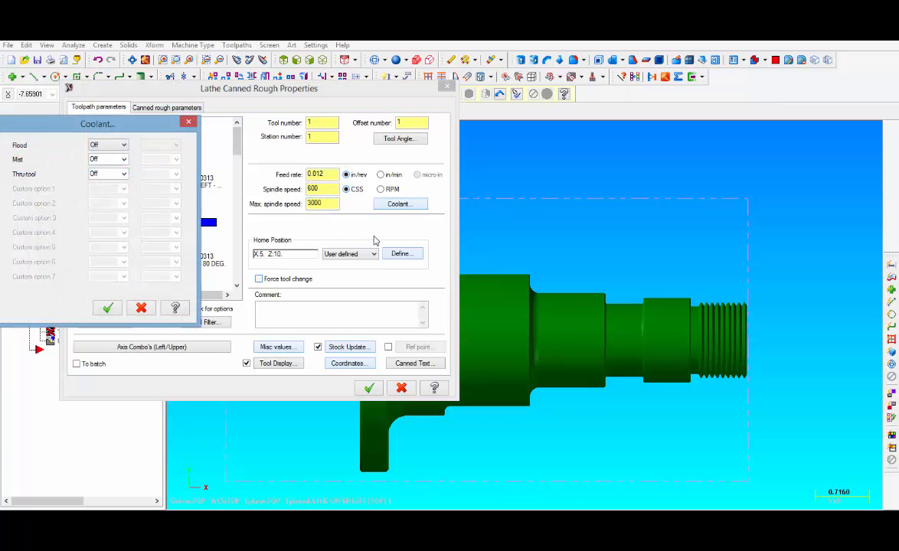
click(107, 144)
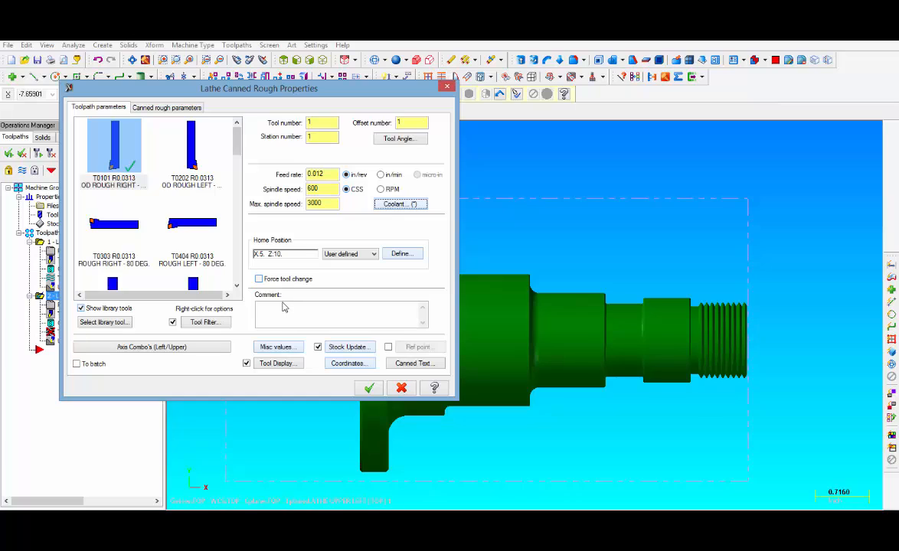
text(RG)
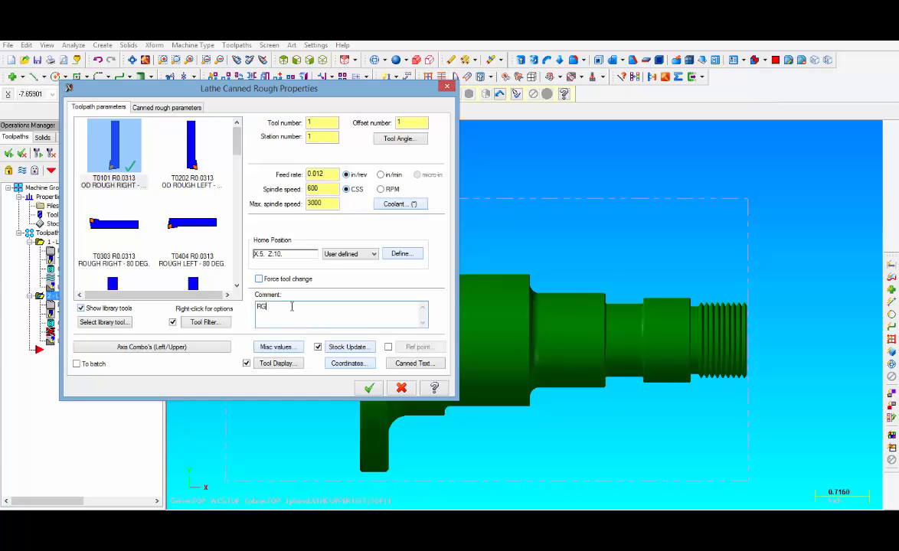
text(H)
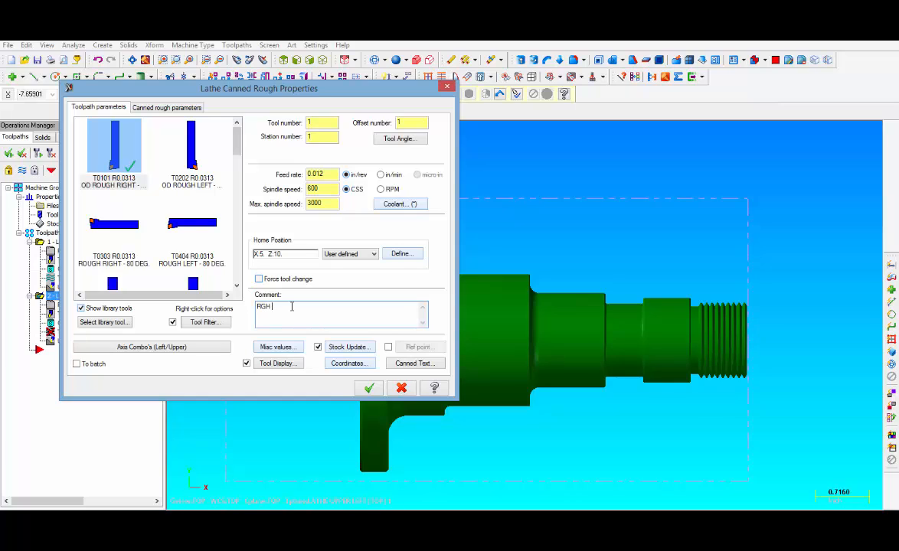
text(OD)
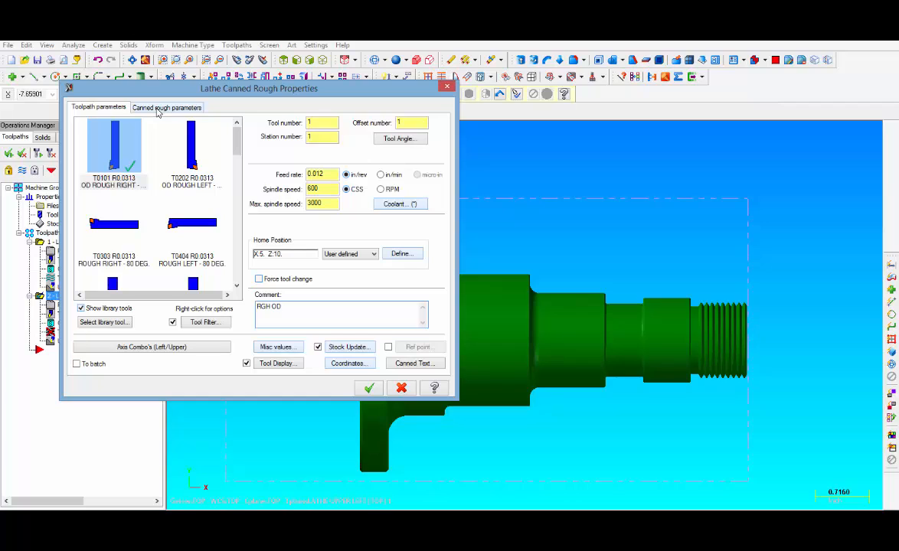
Step: Enter stock to leave Z 0.01, X 0.03, clearance Z 0.1, depth of cut 0.125 and exit length 0.05
click(167, 107)
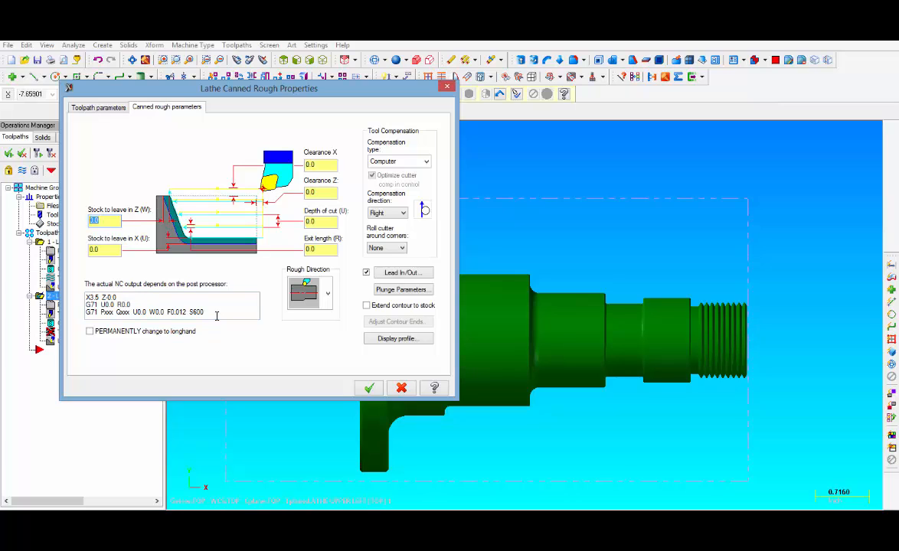
click(104, 220)
text(1)
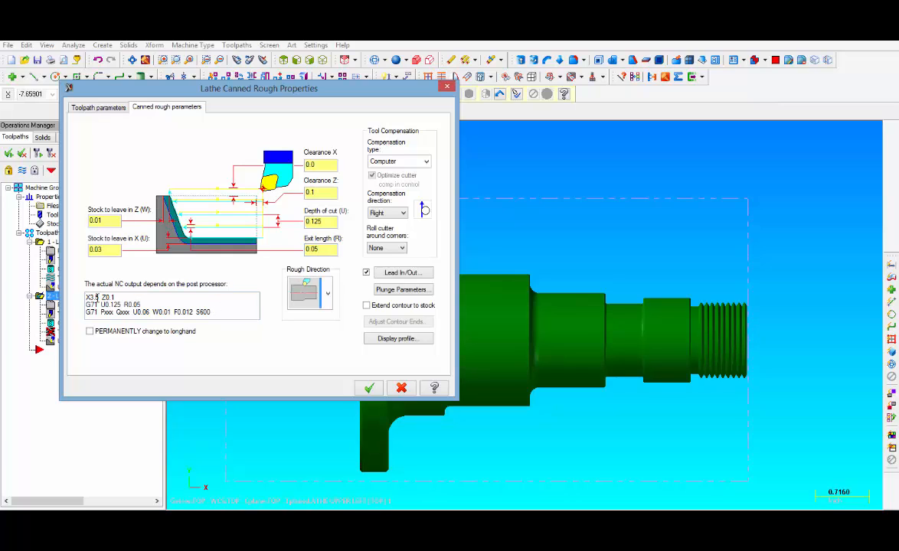
mouse_move(251, 310)
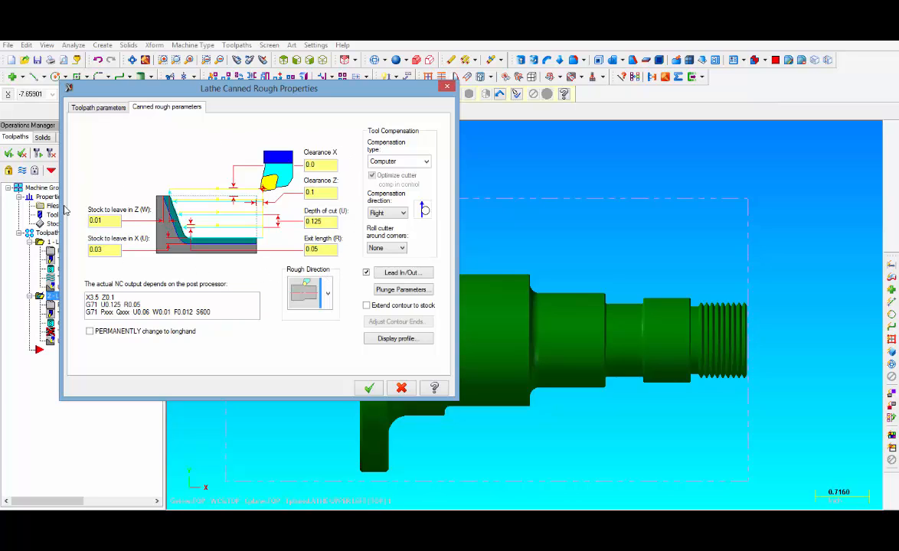
mouse_move(398, 303)
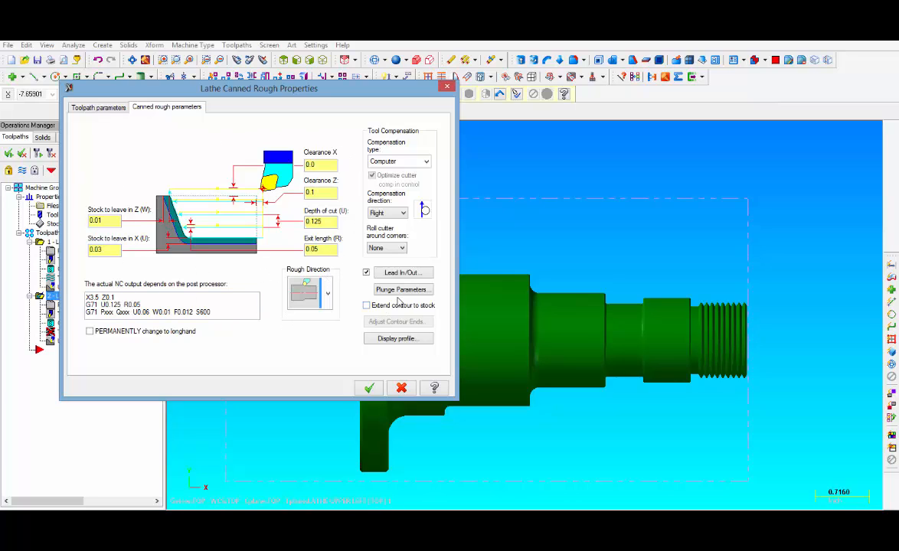
mouse_move(403, 289)
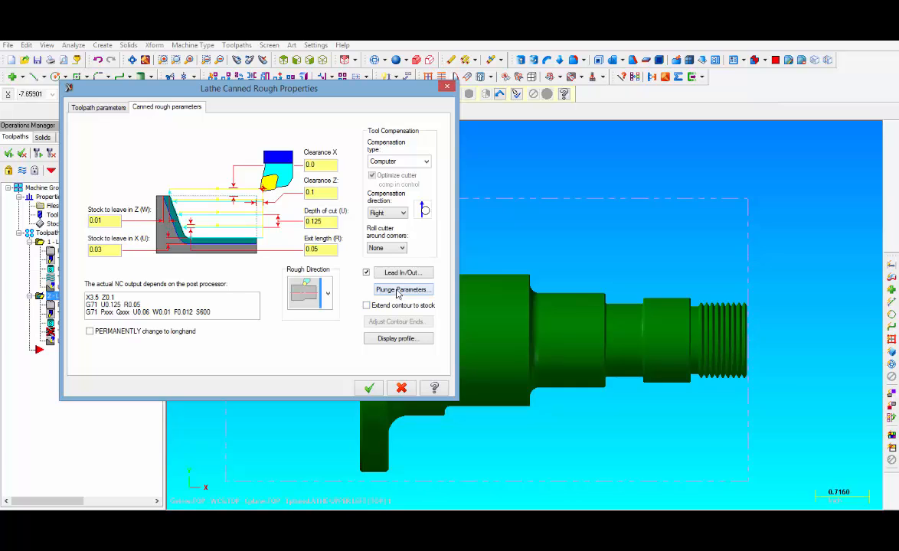
Step: Set the plunge parameters to no plunging allowed
click(403, 289)
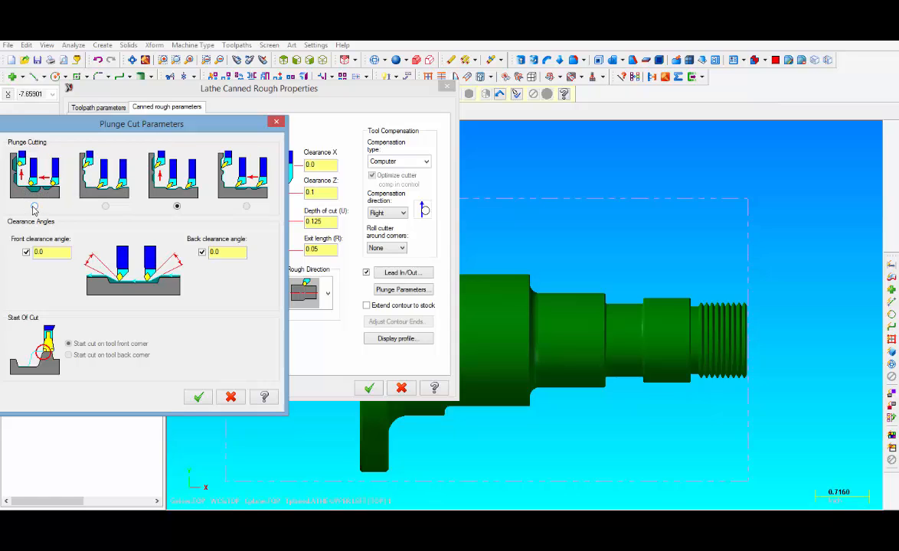
click(33, 205)
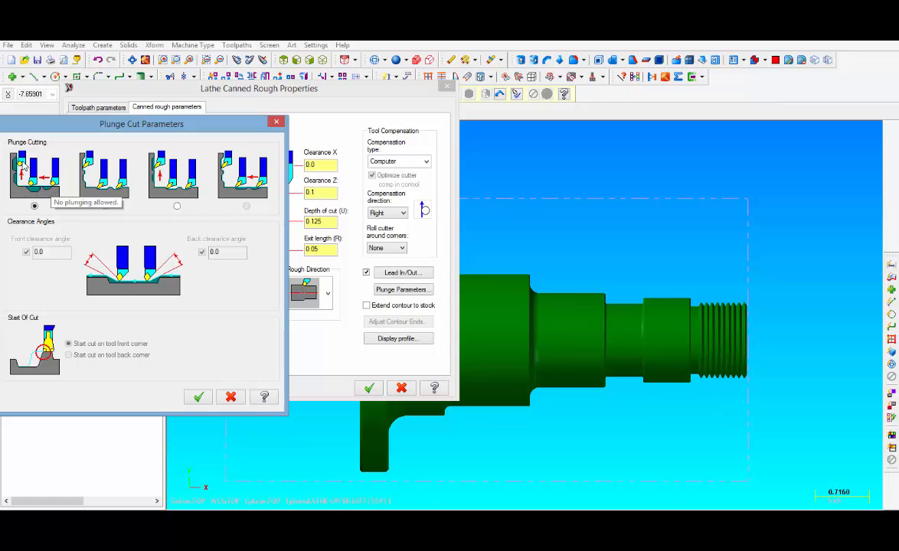
mouse_move(698, 310)
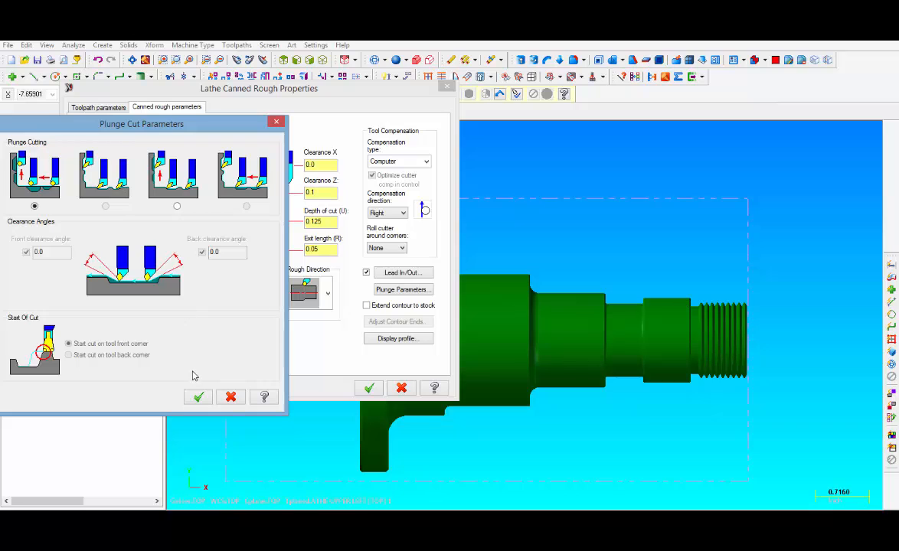
click(199, 397)
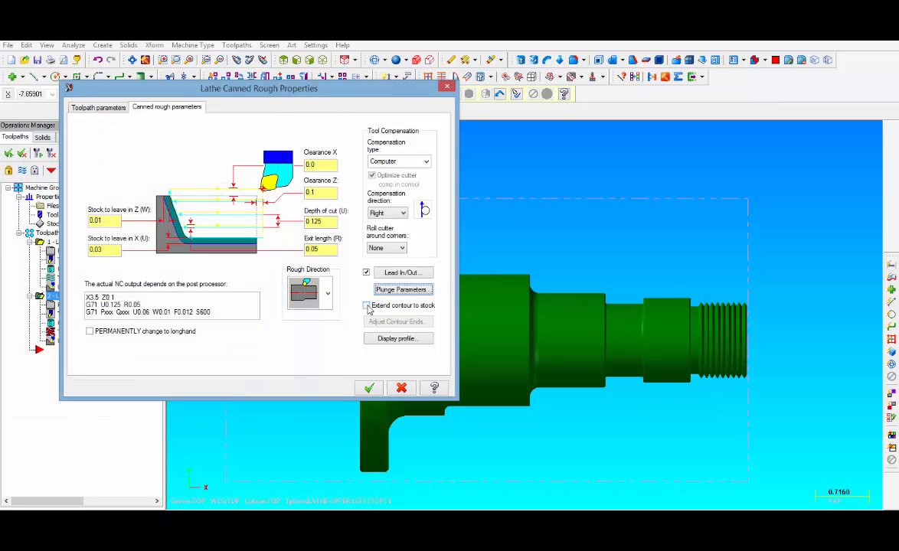
Step: Enable Extend contour to stock for the rough cycle
click(367, 306)
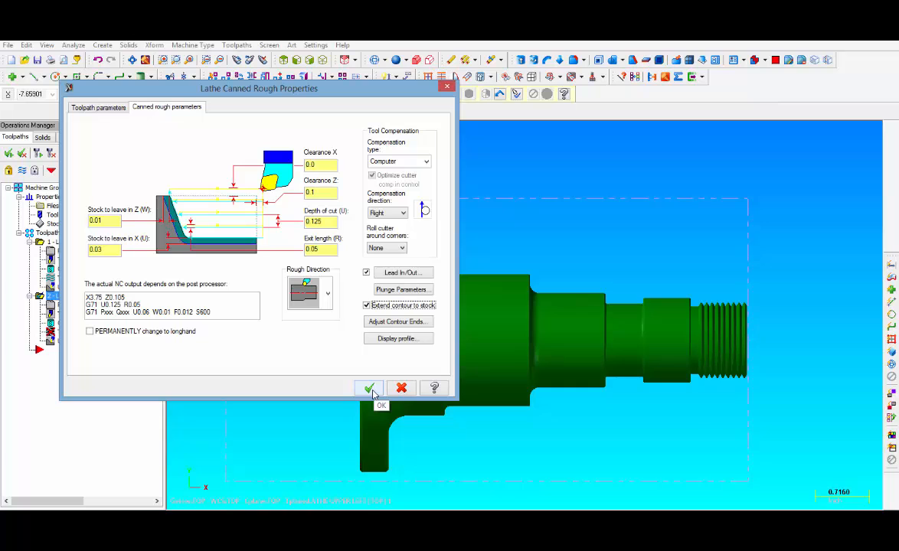
Step: Regenerate the rough toolpath and backplot its cutting passes over the part
click(369, 389)
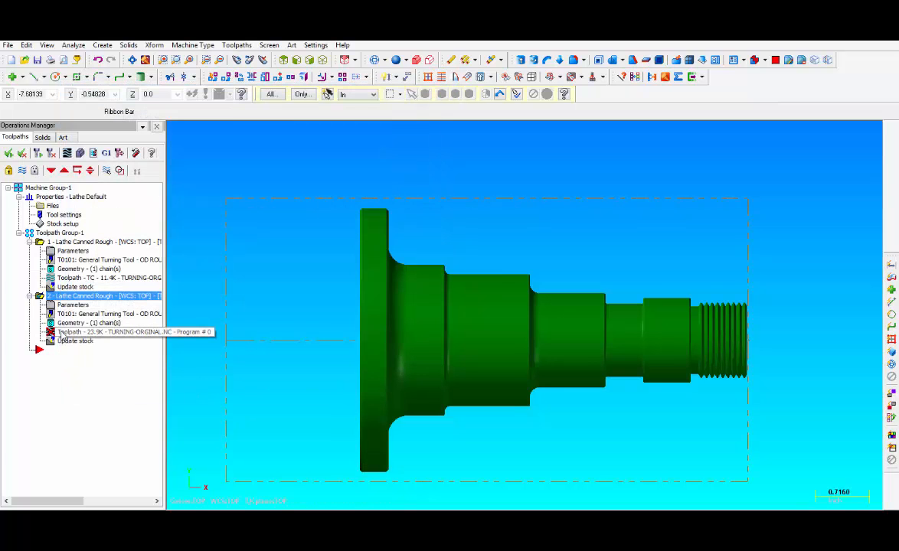
mouse_move(52, 153)
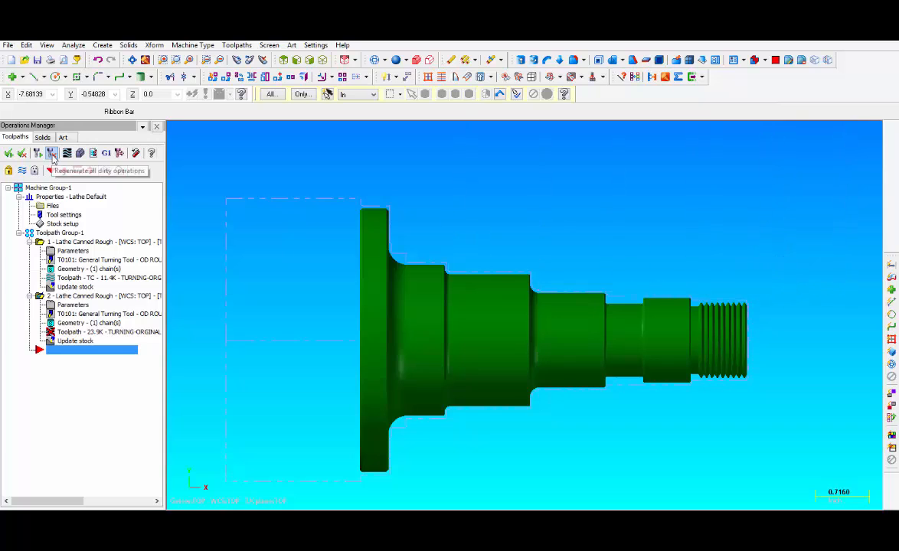
click(52, 153)
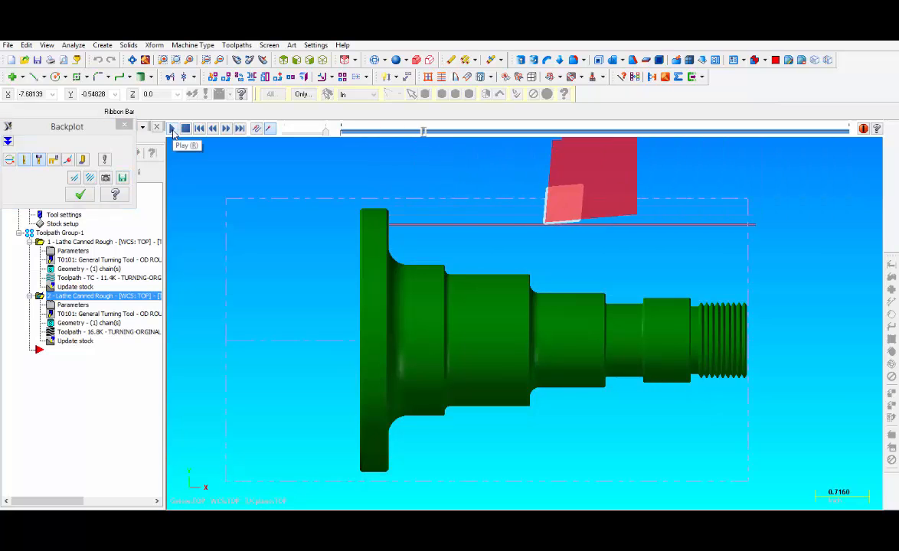
click(172, 129)
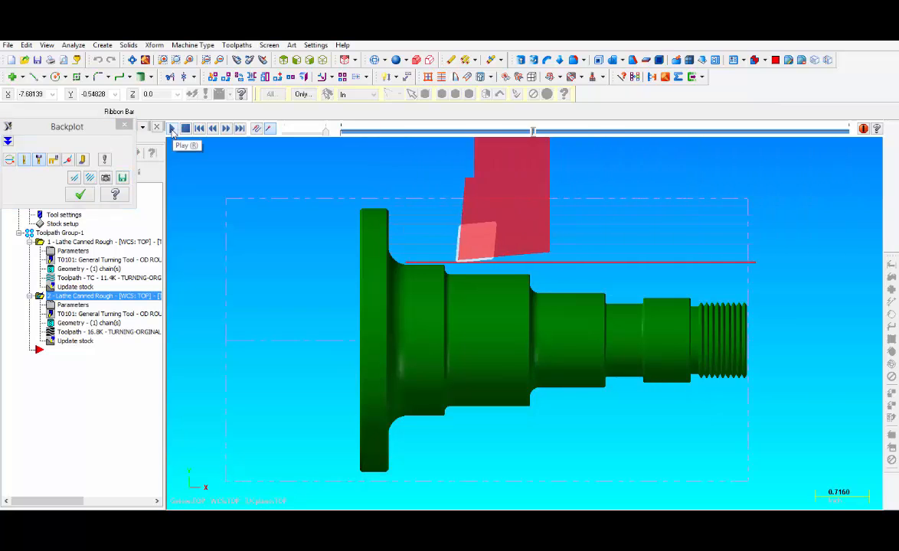
click(171, 128)
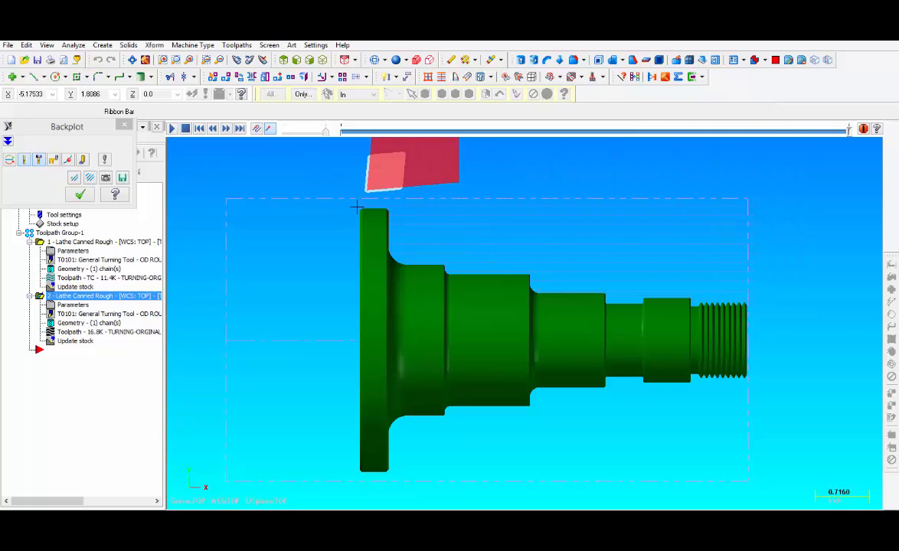
mouse_move(359, 207)
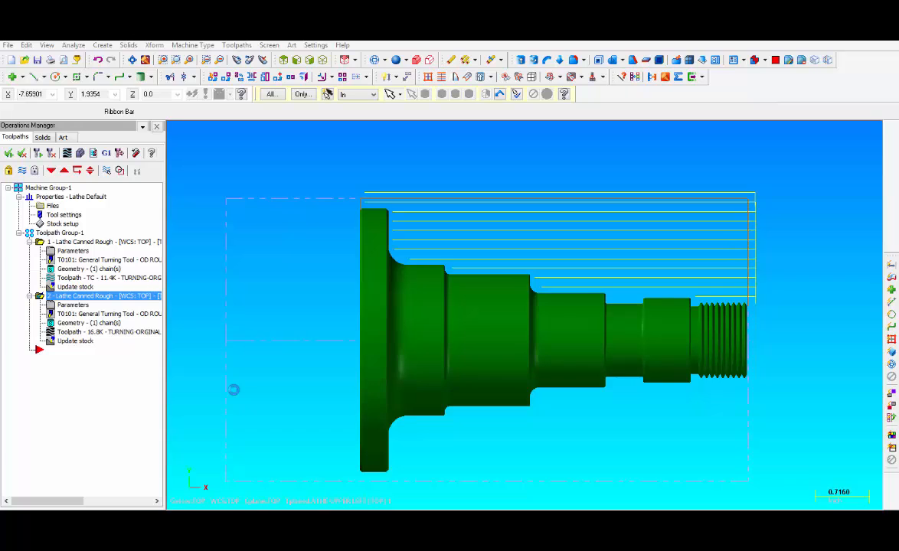
Step: Set a lead-out that extends the end of the contour by 0.15
double_click(84, 295)
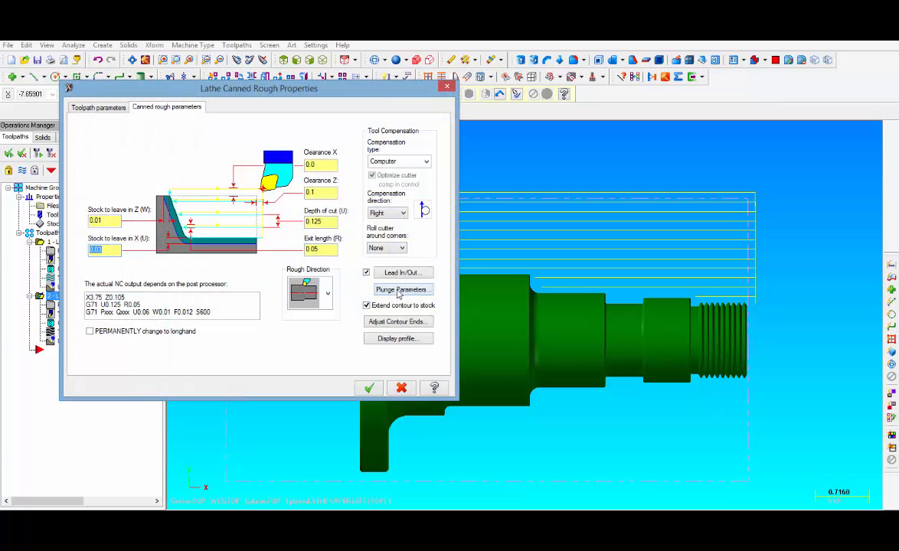
mouse_move(401, 273)
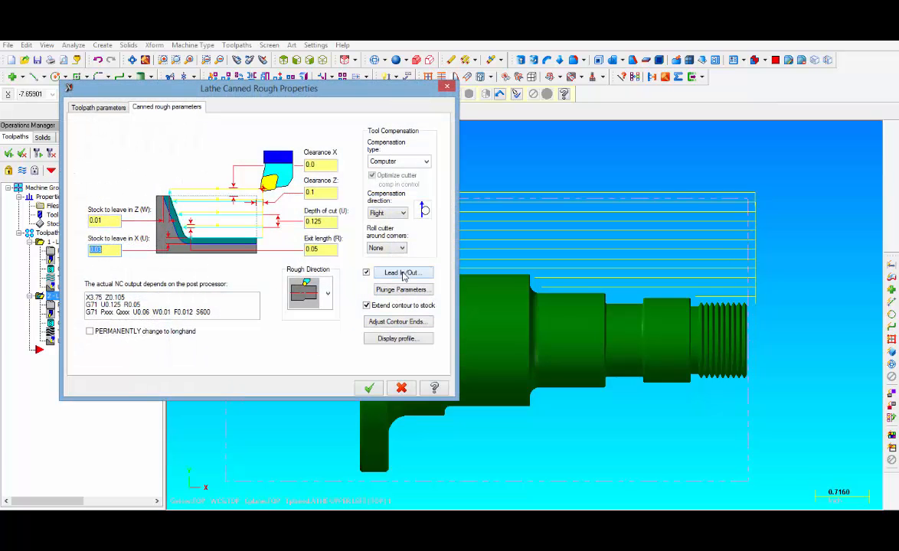
click(401, 273)
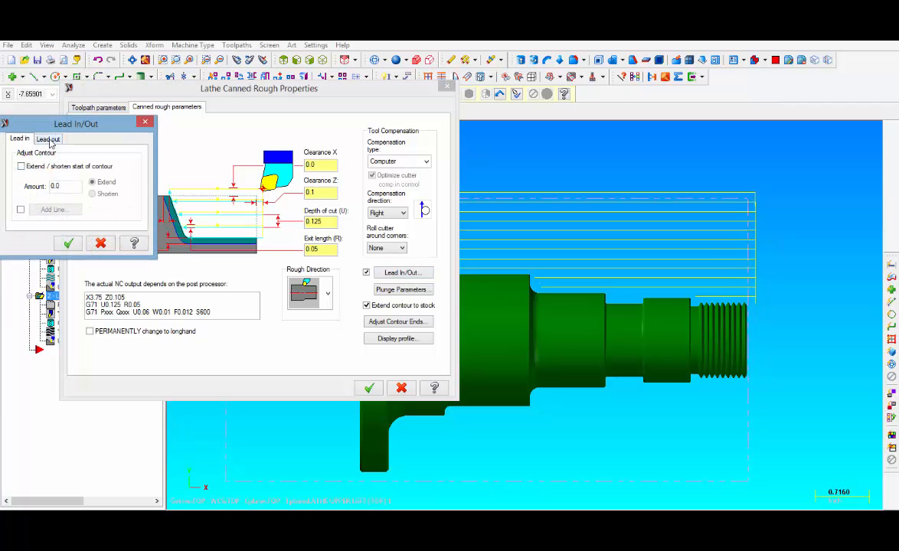
click(47, 138)
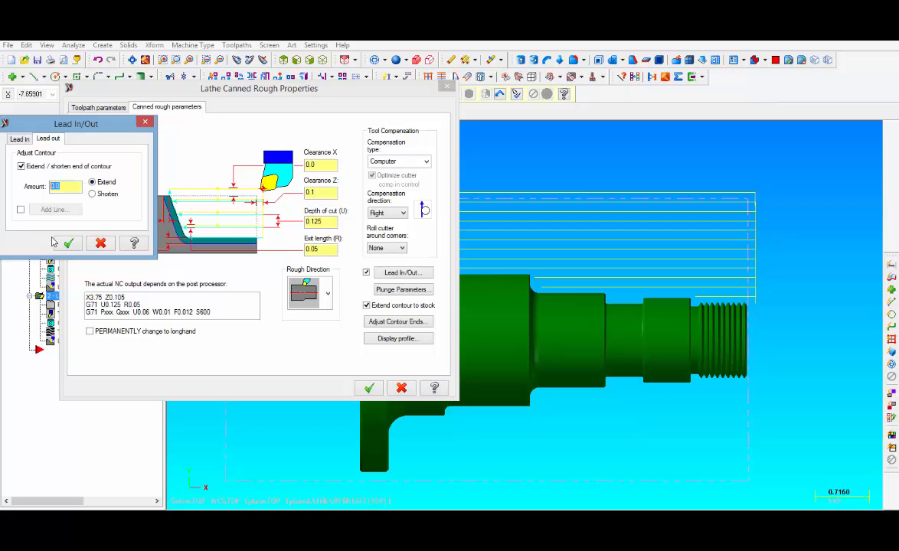
text(.15)
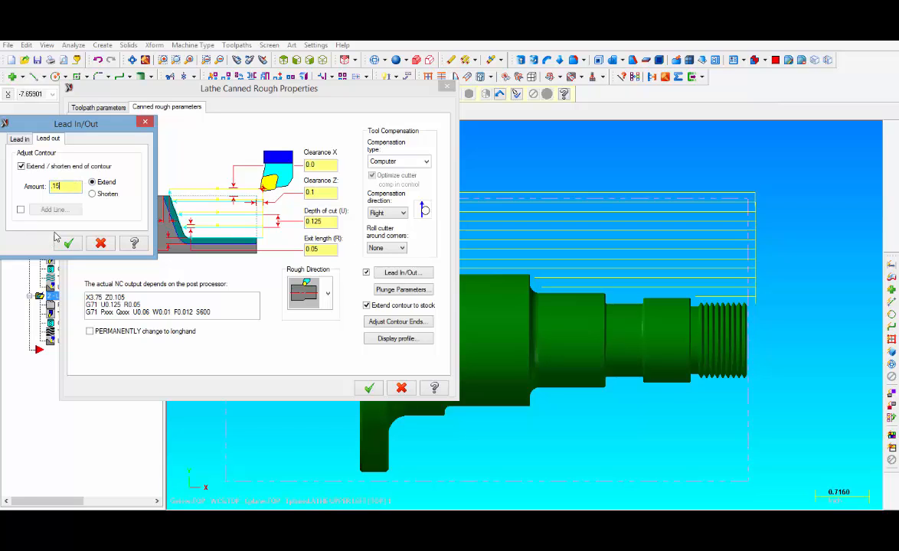
mouse_move(67, 244)
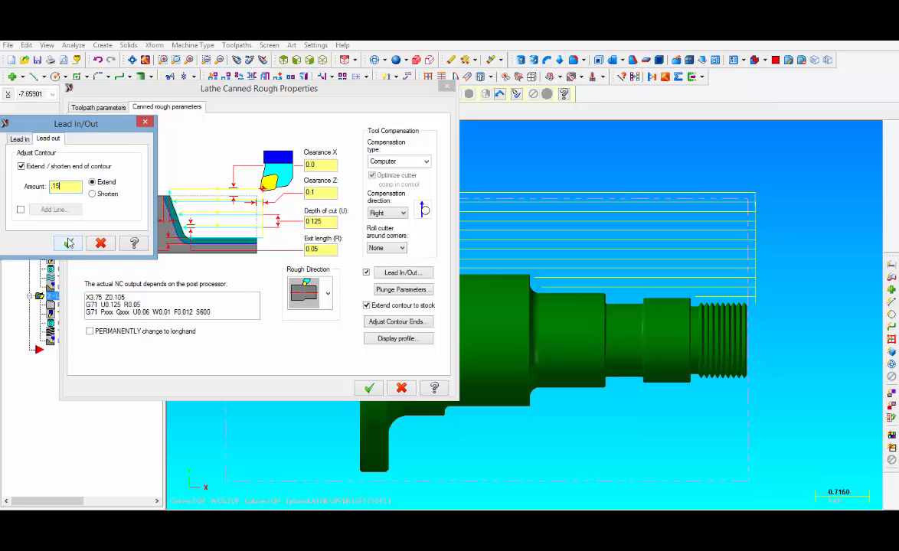
click(67, 242)
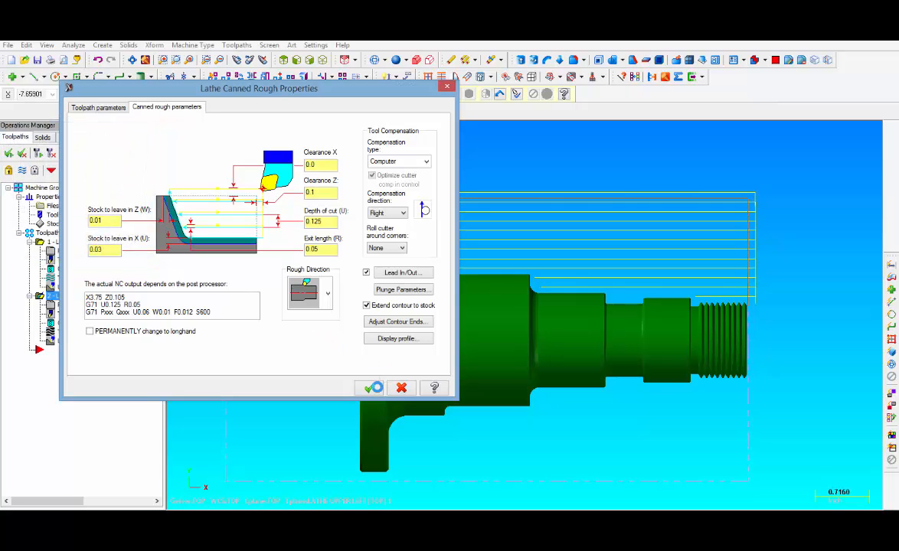
Step: Accept the updated canned rough parameters to regenerate the toolpath
click(371, 387)
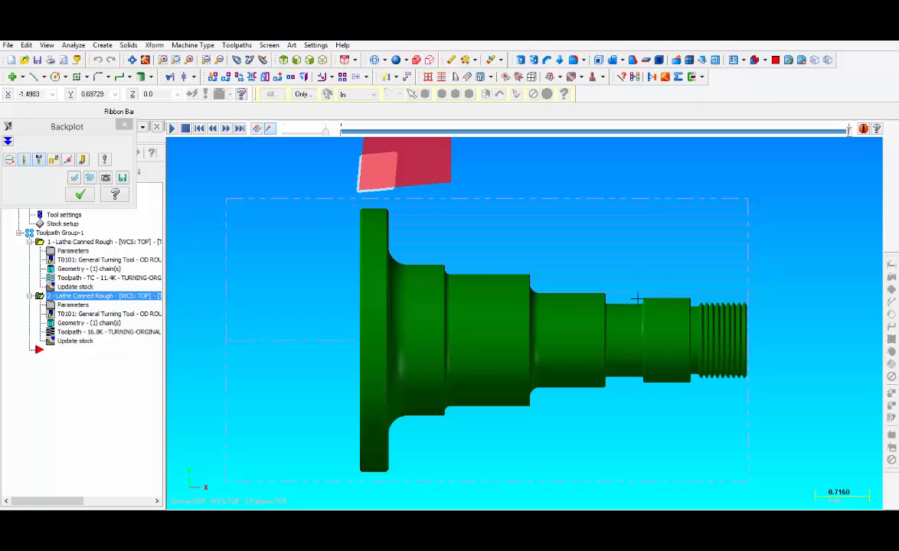
mouse_move(640, 297)
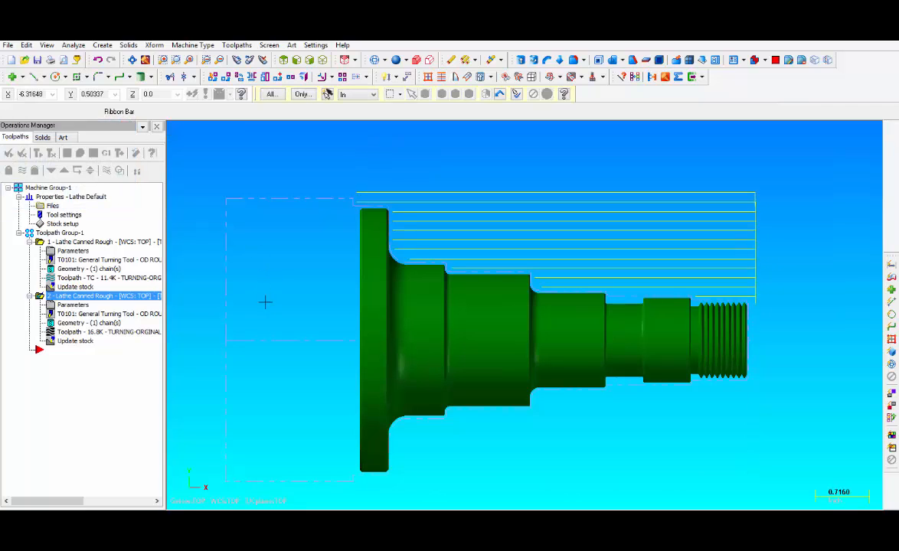
mouse_move(9, 153)
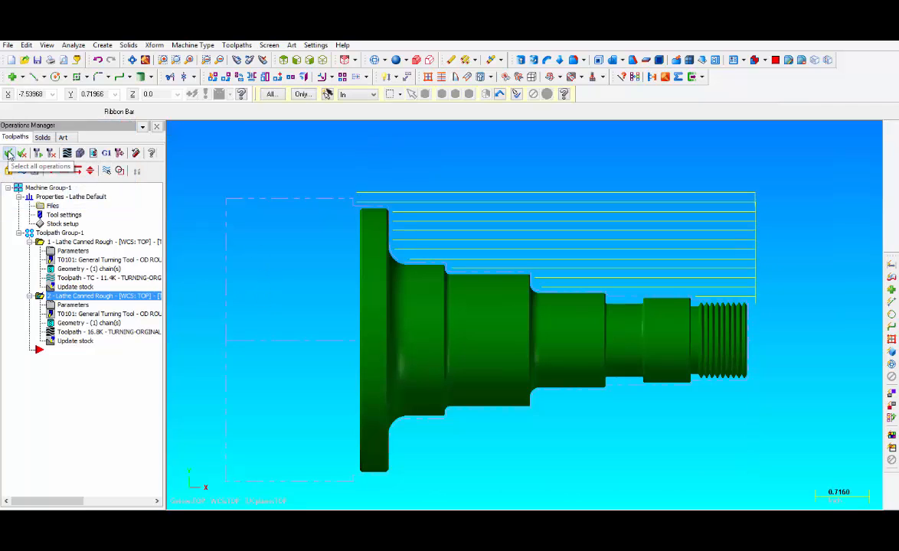
mouse_move(108, 153)
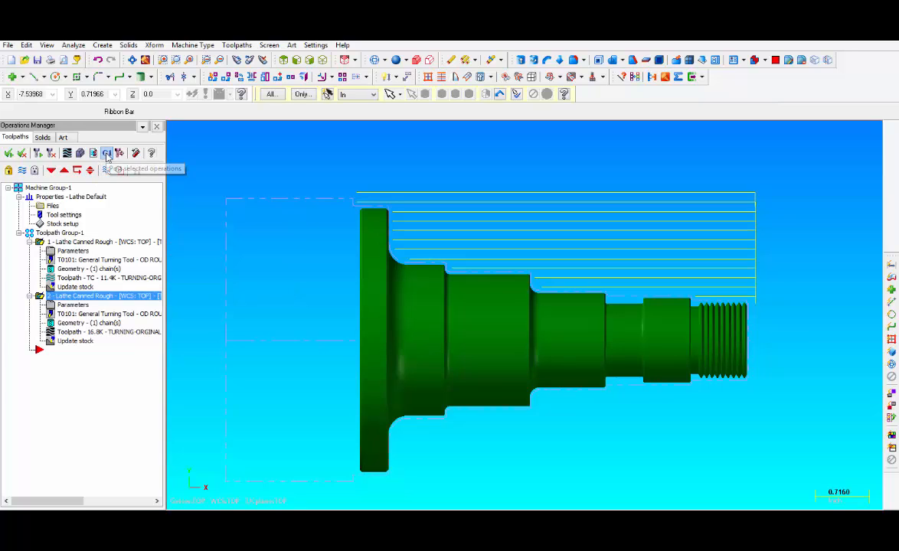
Step: Post the selected operations and save the NC file as RGH FACE AND OD
click(107, 153)
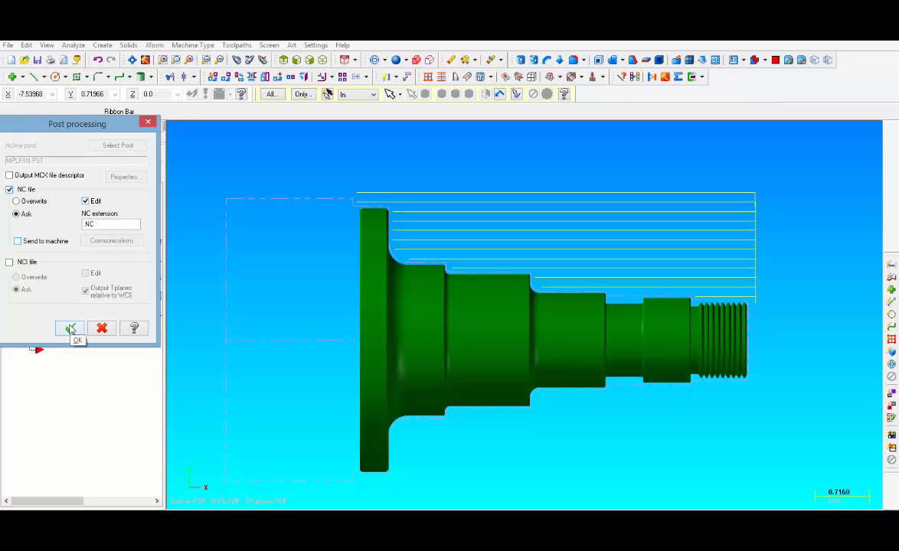
click(71, 328)
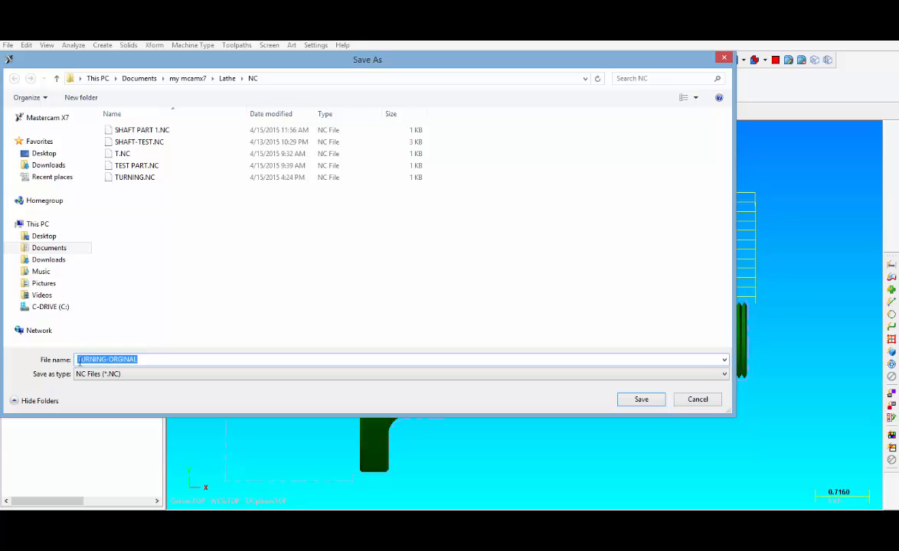
text(RGH FACE AND OD)
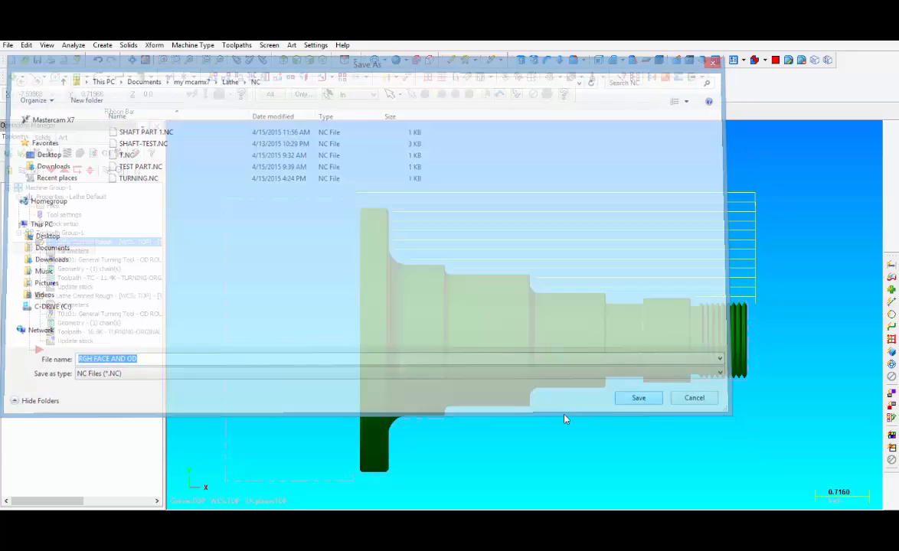
click(638, 398)
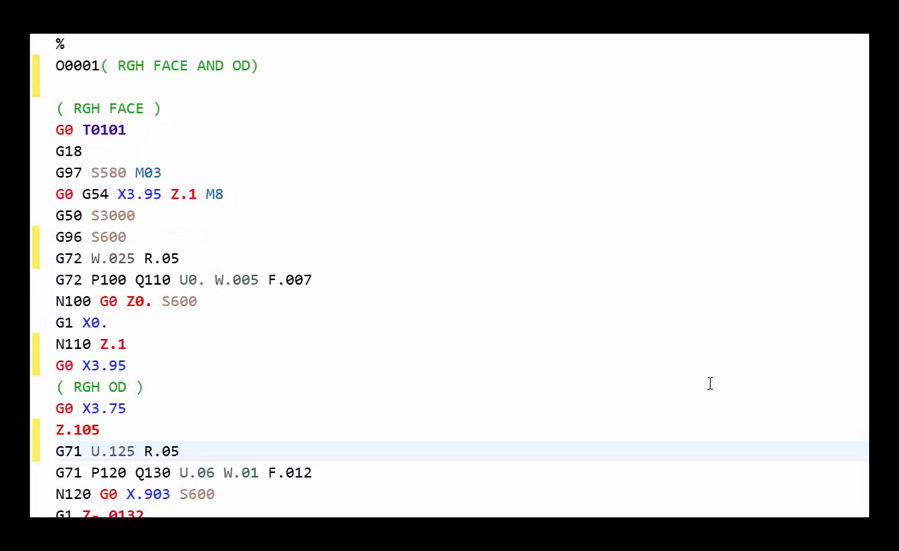
mouse_move(504, 372)
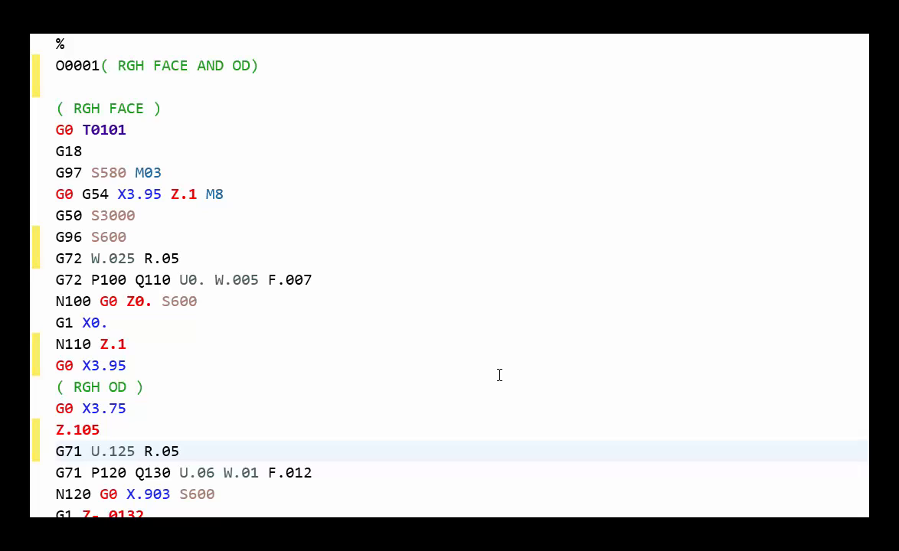
mouse_move(298, 245)
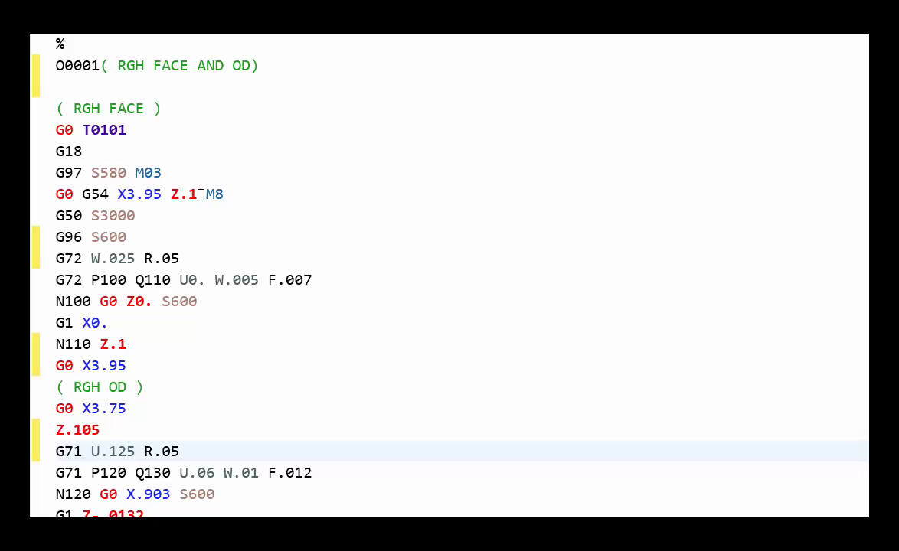
mouse_move(135, 233)
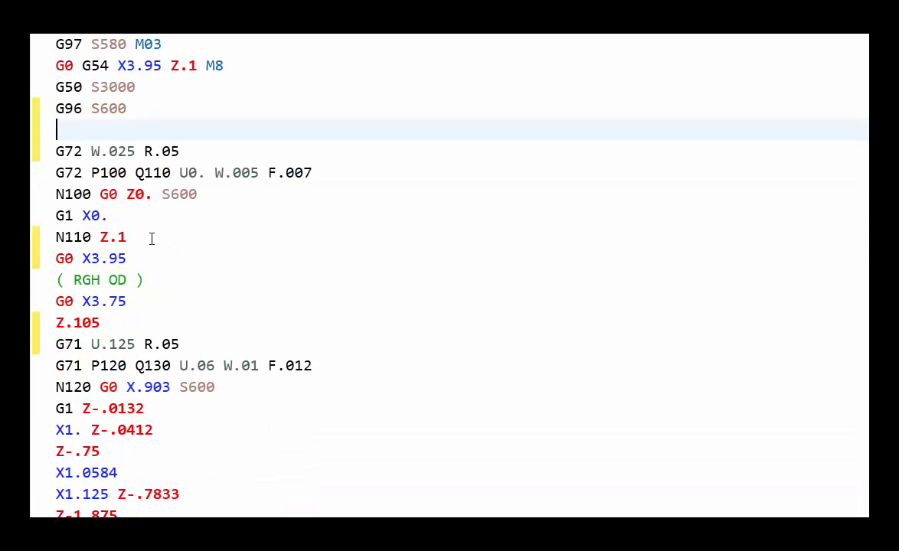
Step: Insert blank lines after N110 Z.1 and after Z.105 to separate the G72 and G71 blocks
click(138, 236)
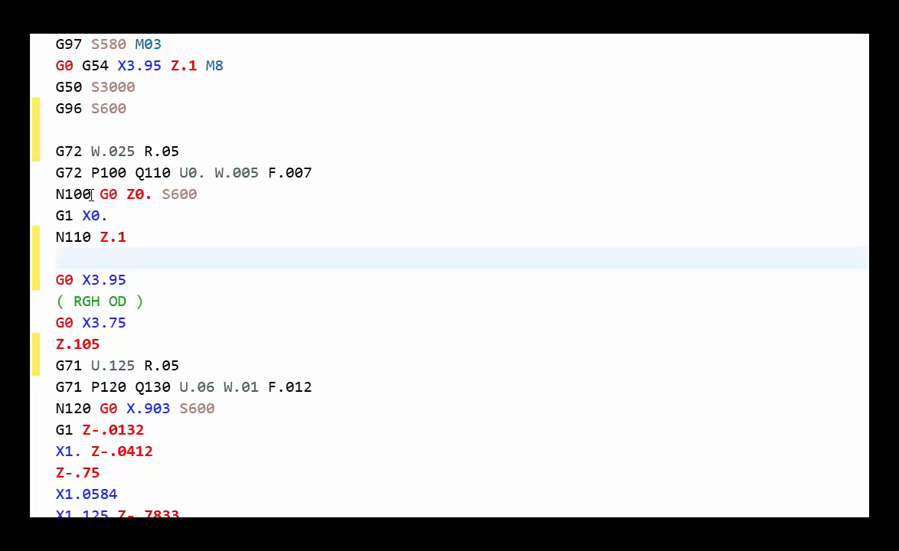
click(61, 236)
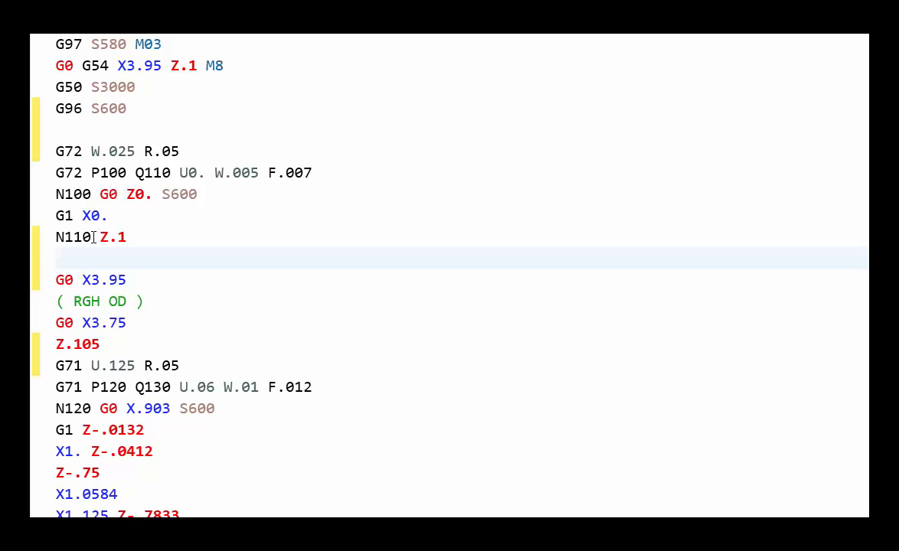
mouse_move(98, 216)
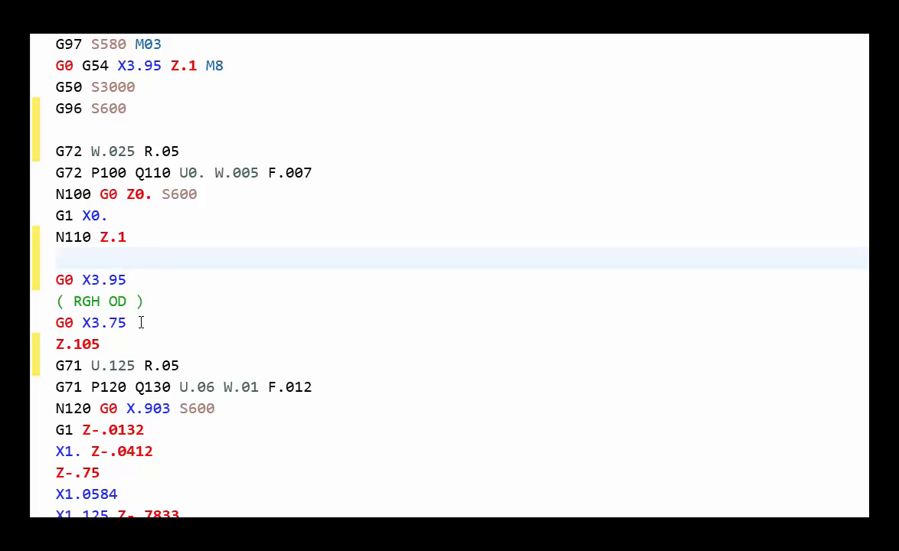
scroll(down, 3)
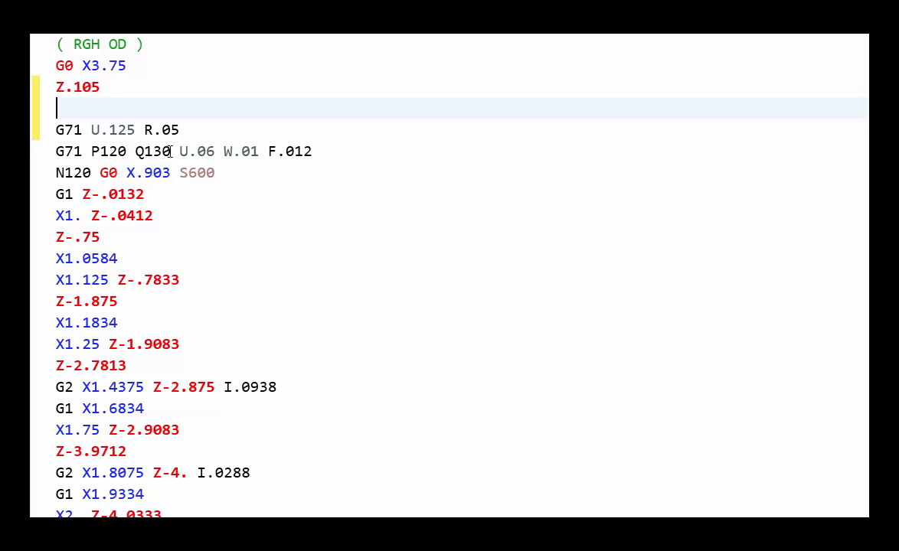
mouse_move(288, 261)
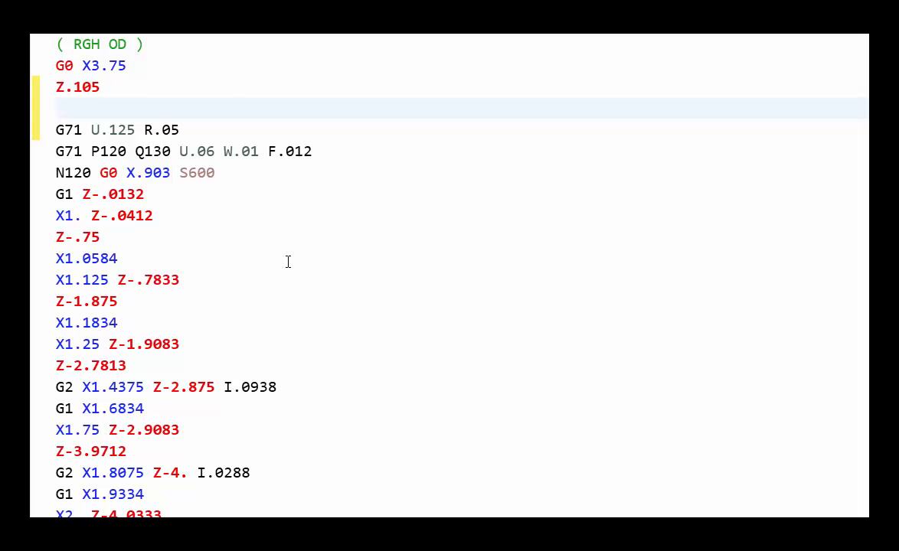
scroll(down, 3)
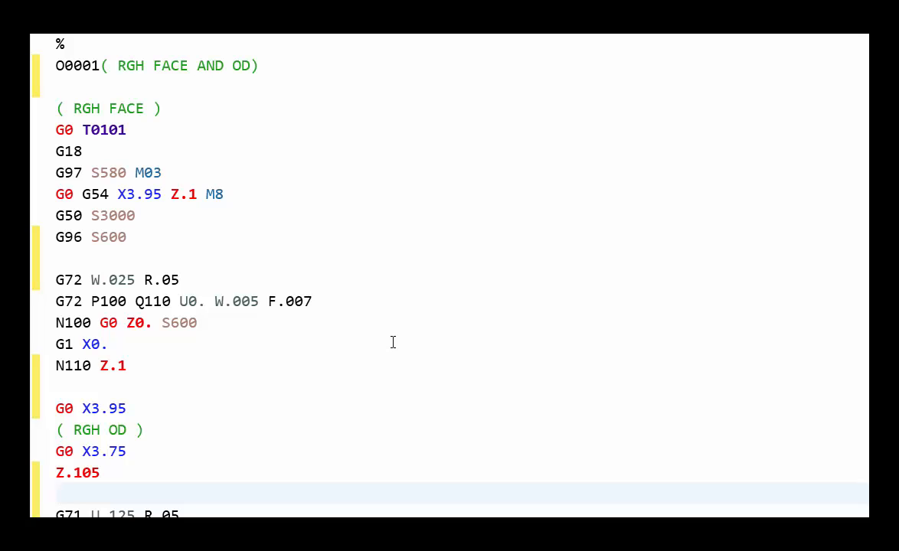
click(57, 493)
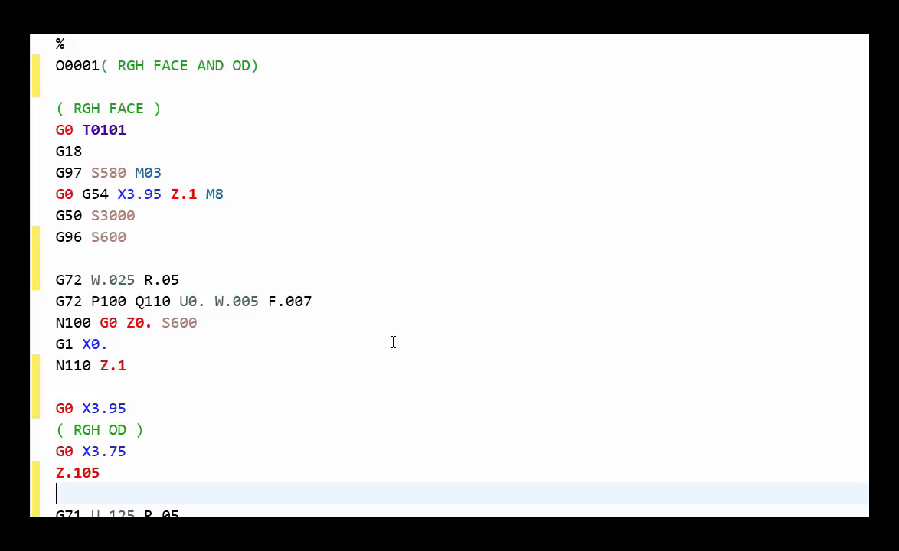